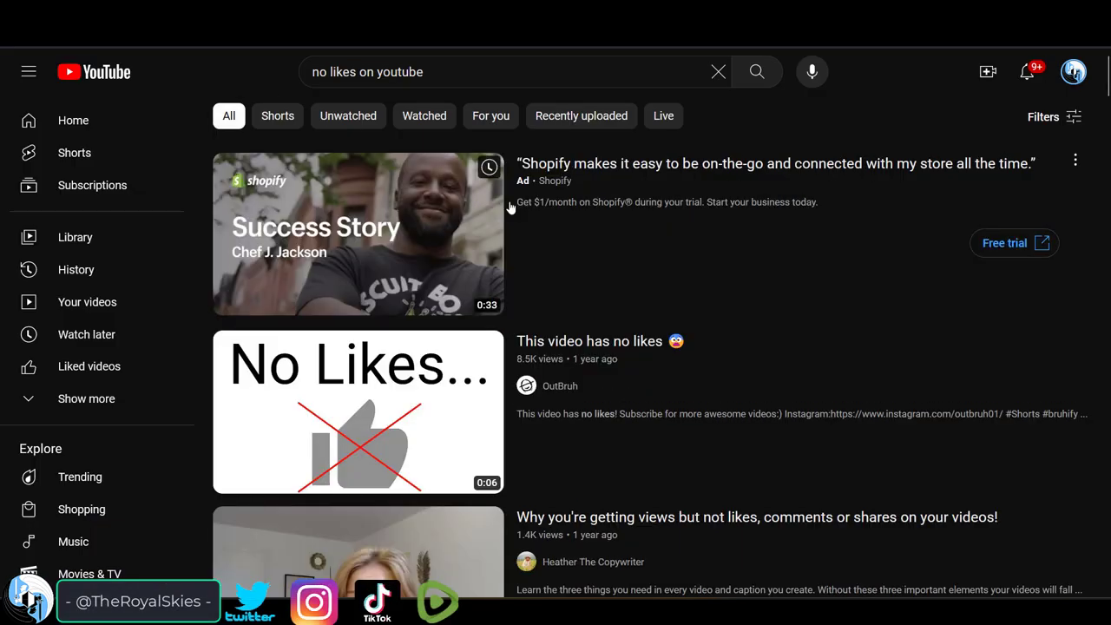
Scroll down through the video results for 'the reality of youtube'
scroll(down, 3)
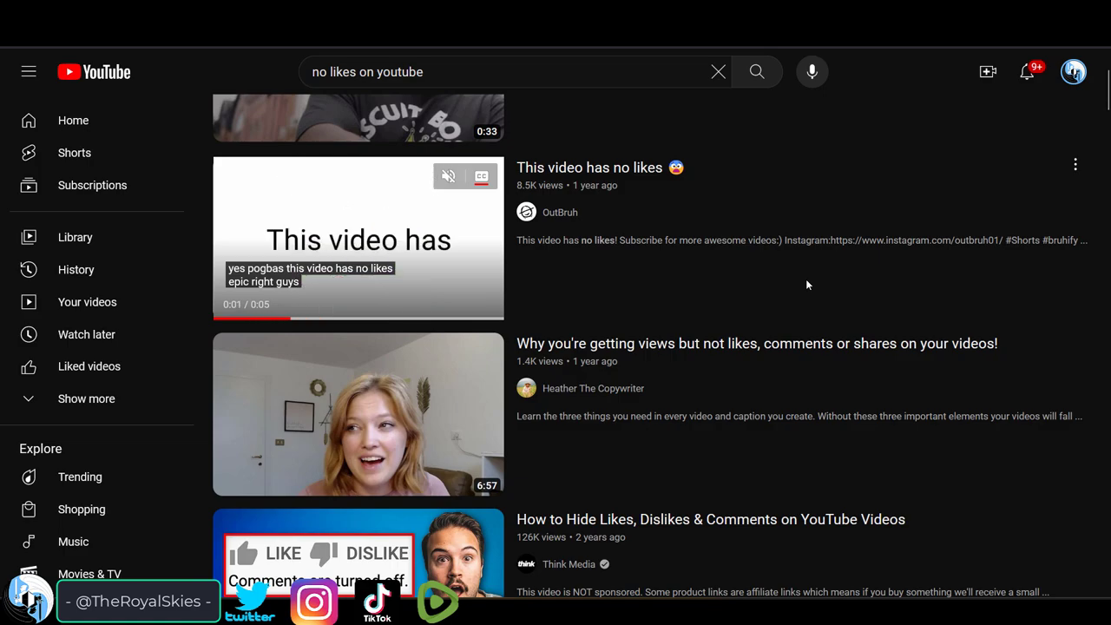
scroll(down, 3)
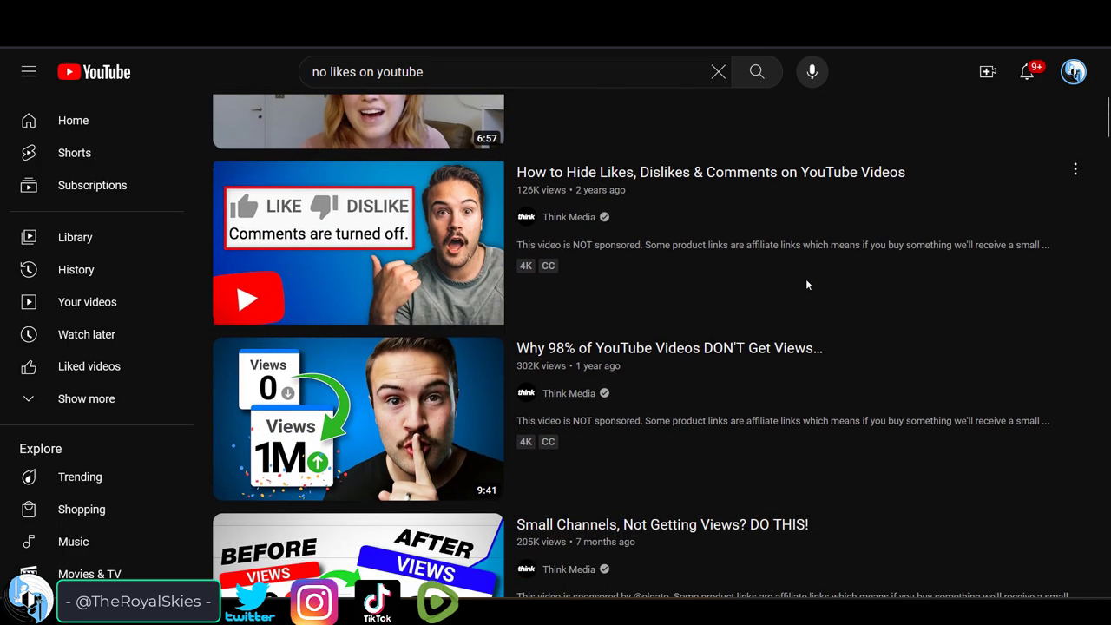
scroll(down, 3)
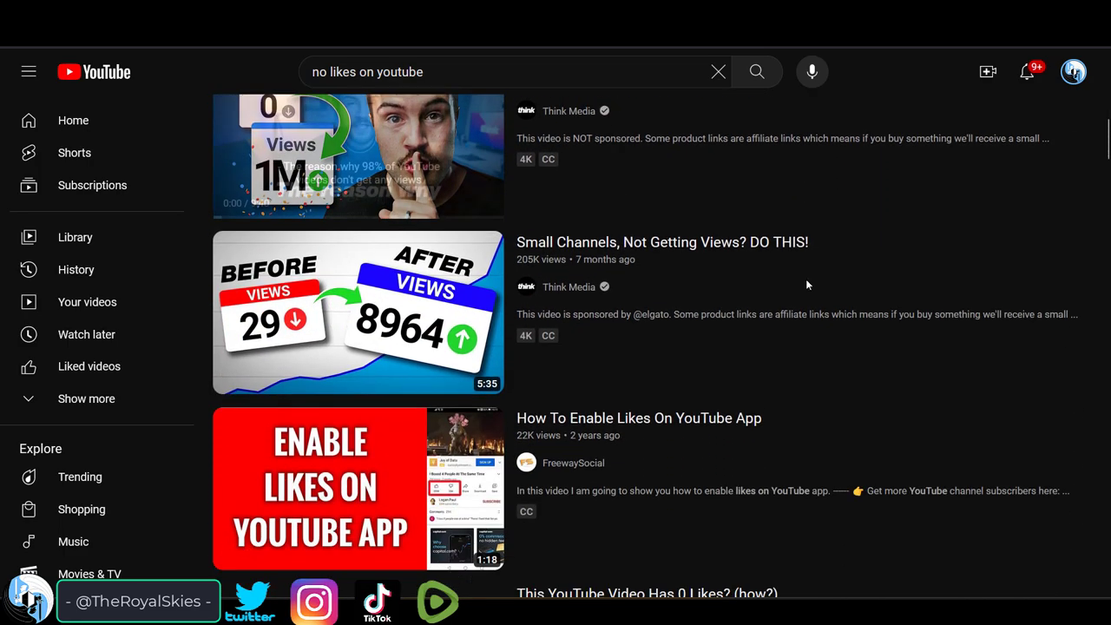
scroll(down, 3)
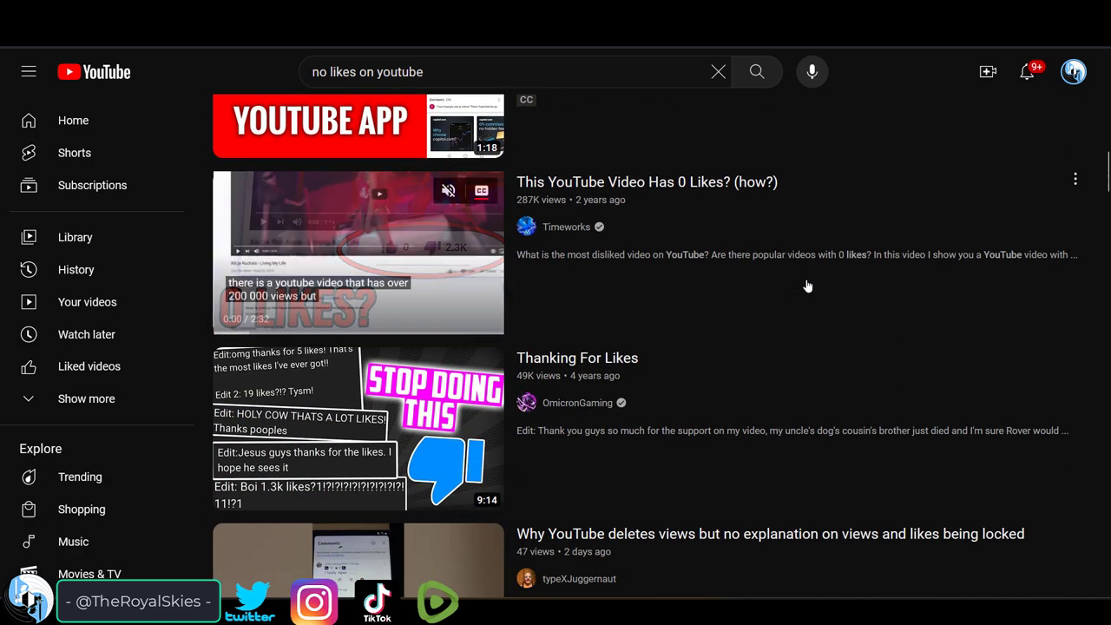
scroll(down, 3)
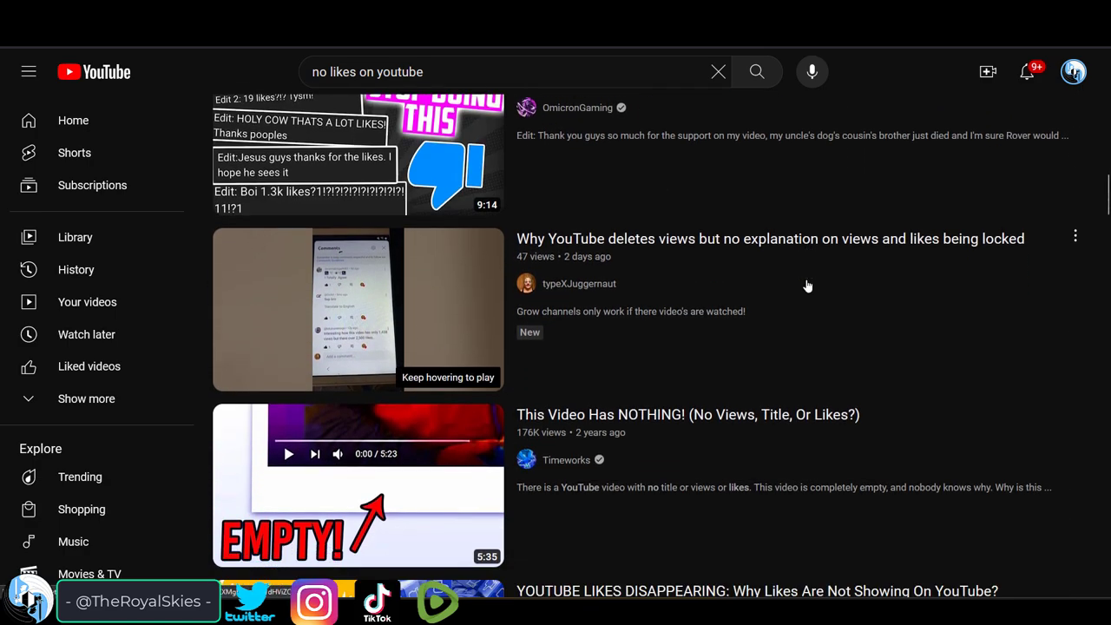
scroll(down, 3)
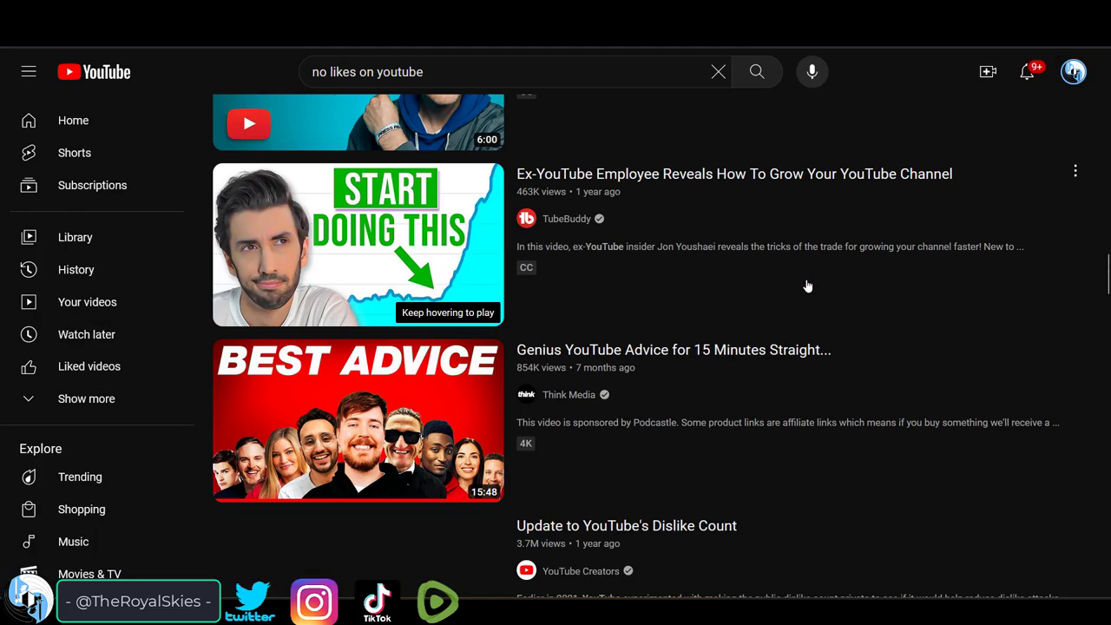
scroll(down, 3)
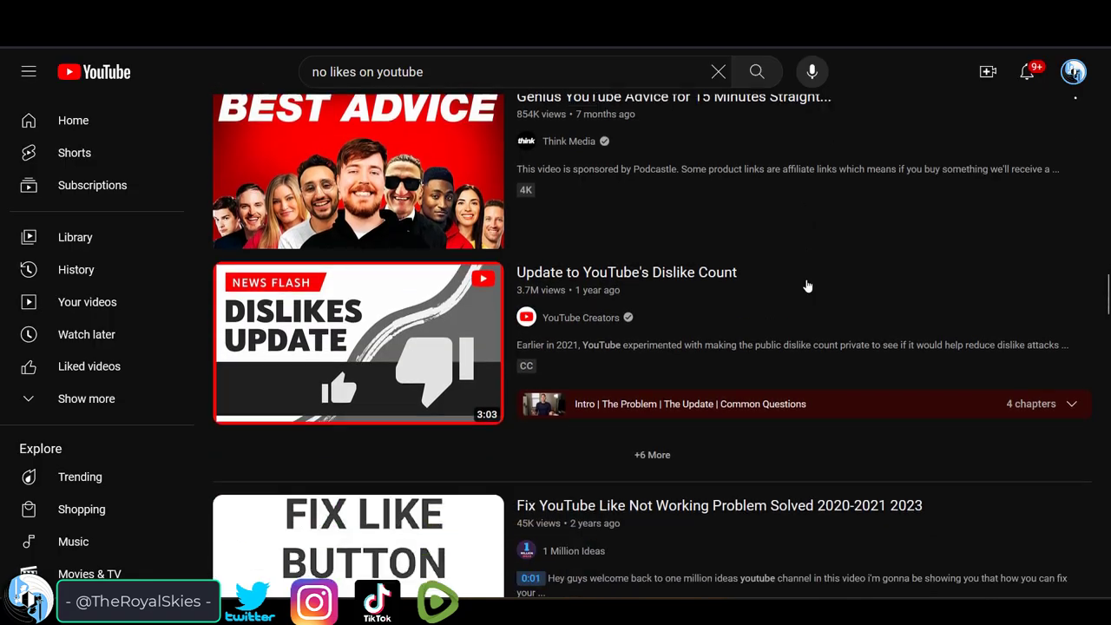
scroll(down, 3)
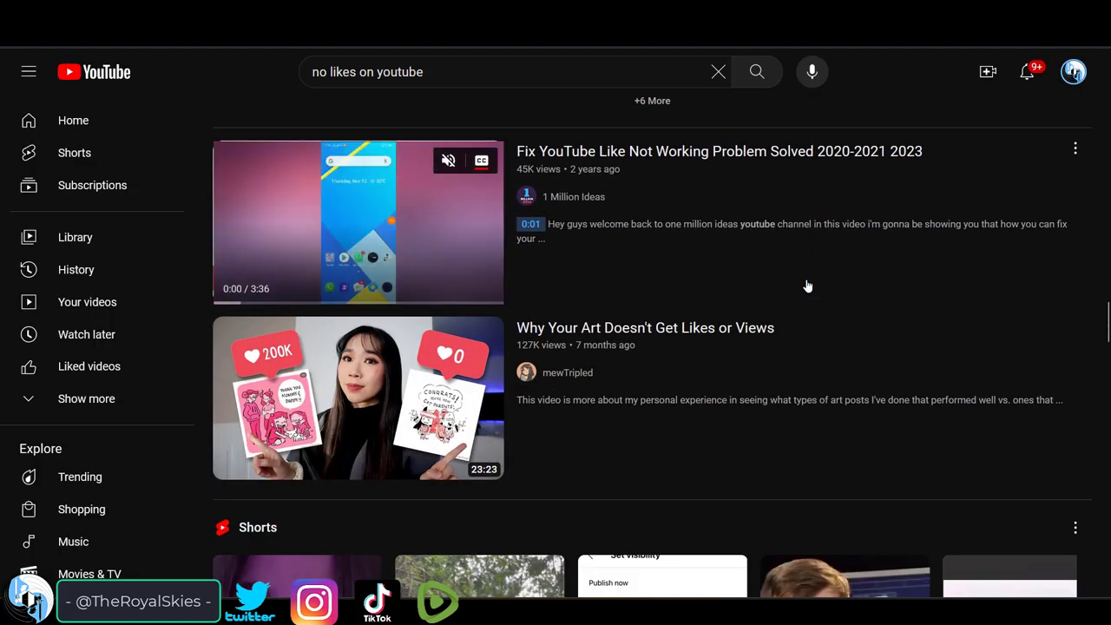
scroll(down, 3)
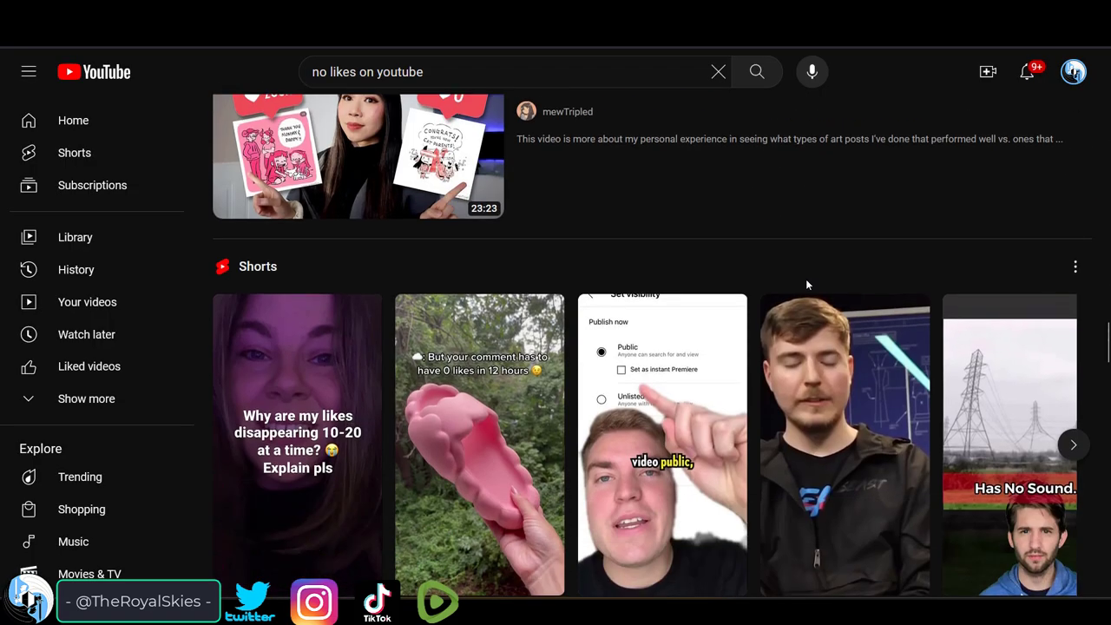
scroll(down, 3)
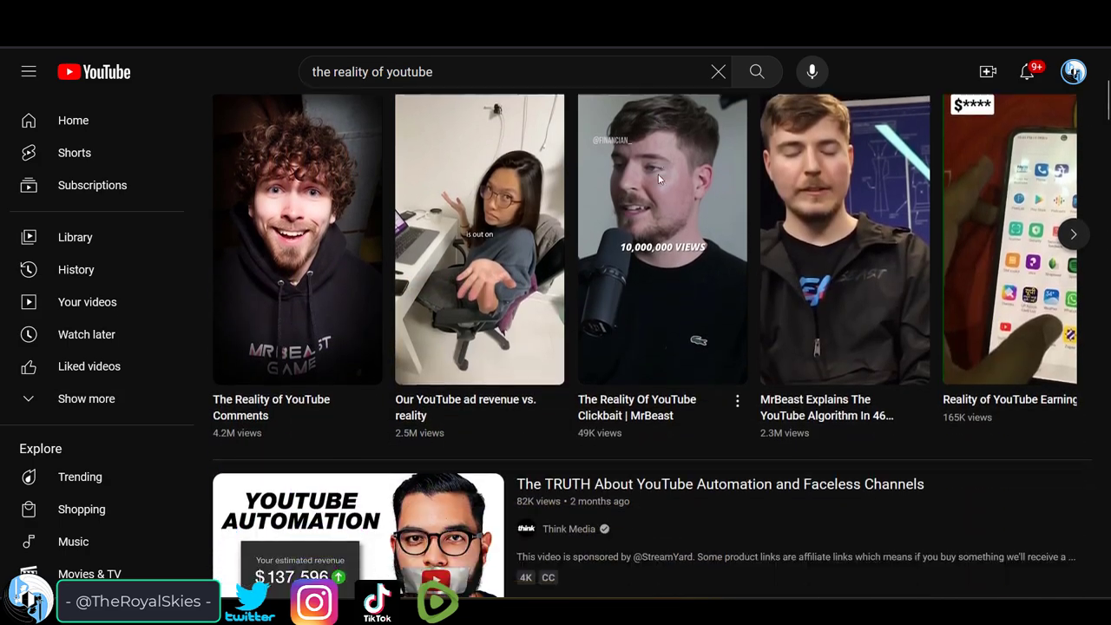
scroll(down, 3)
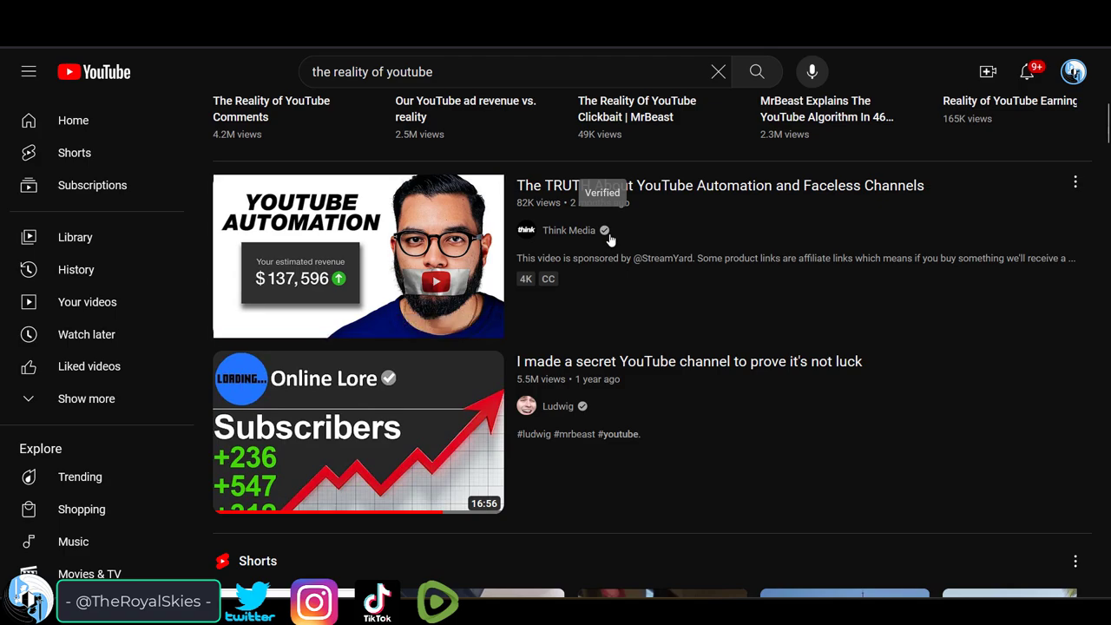
scroll(down, 3)
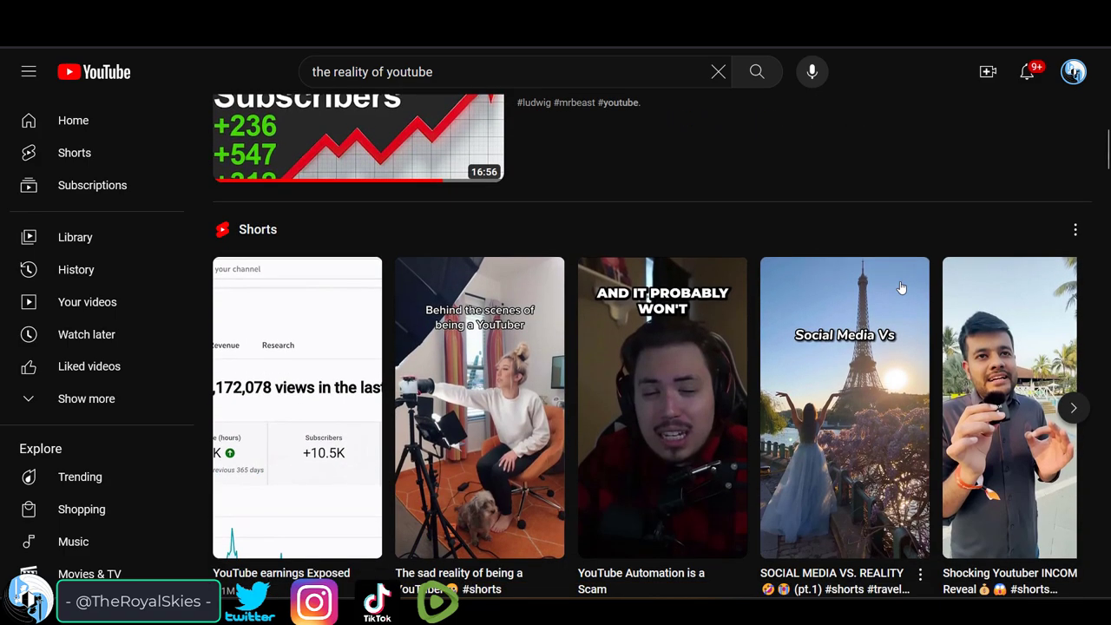
scroll(up, 3)
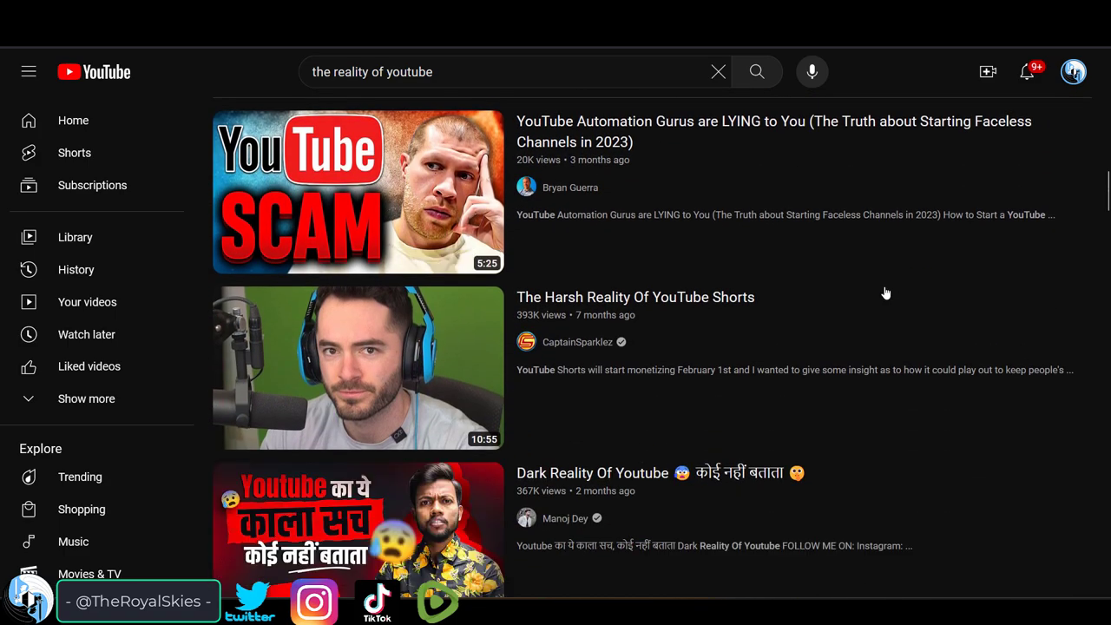
scroll(down, 3)
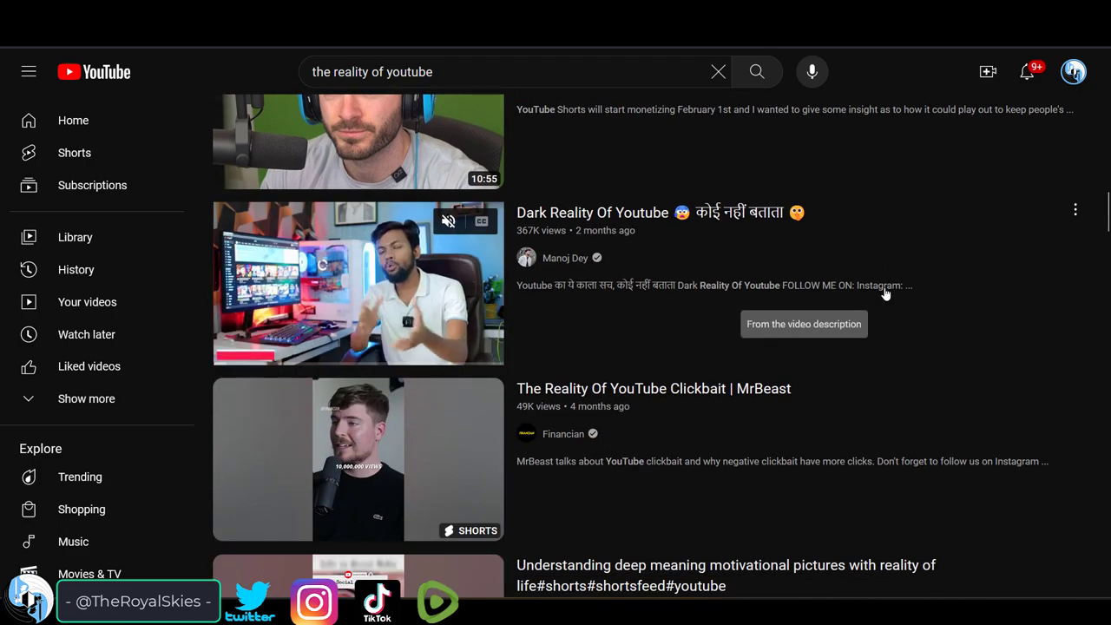
scroll(down, 3)
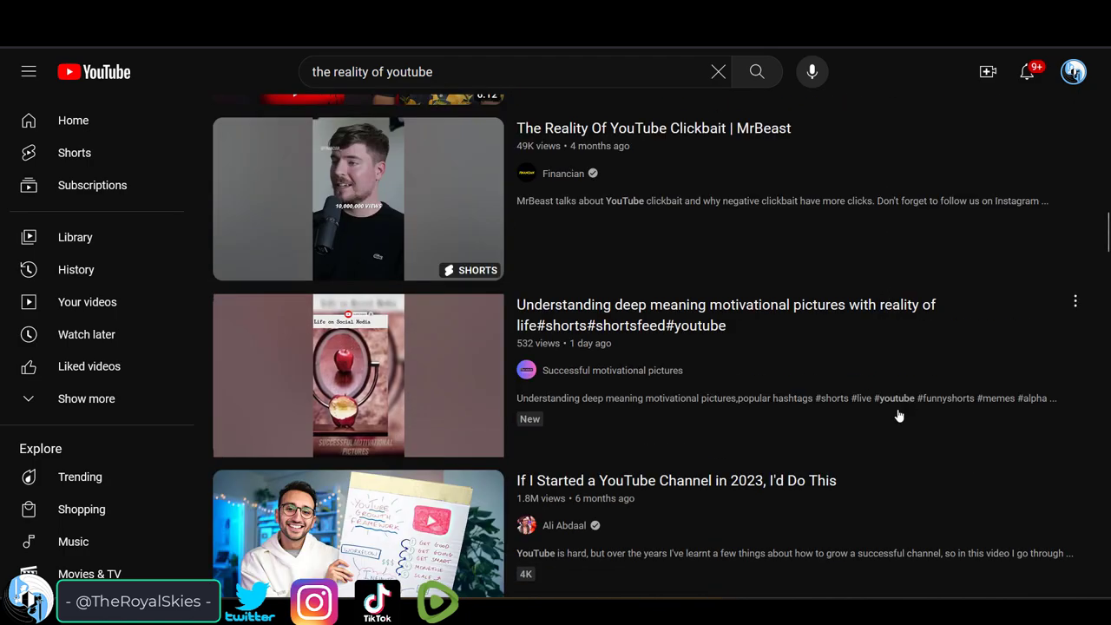
scroll(down, 3)
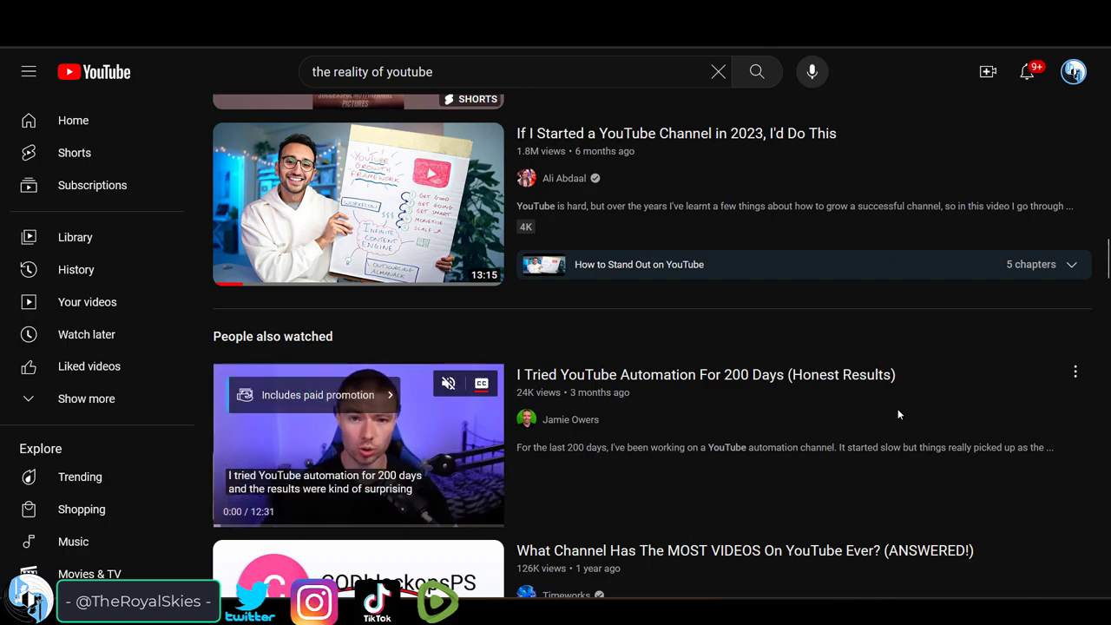
scroll(down, 3)
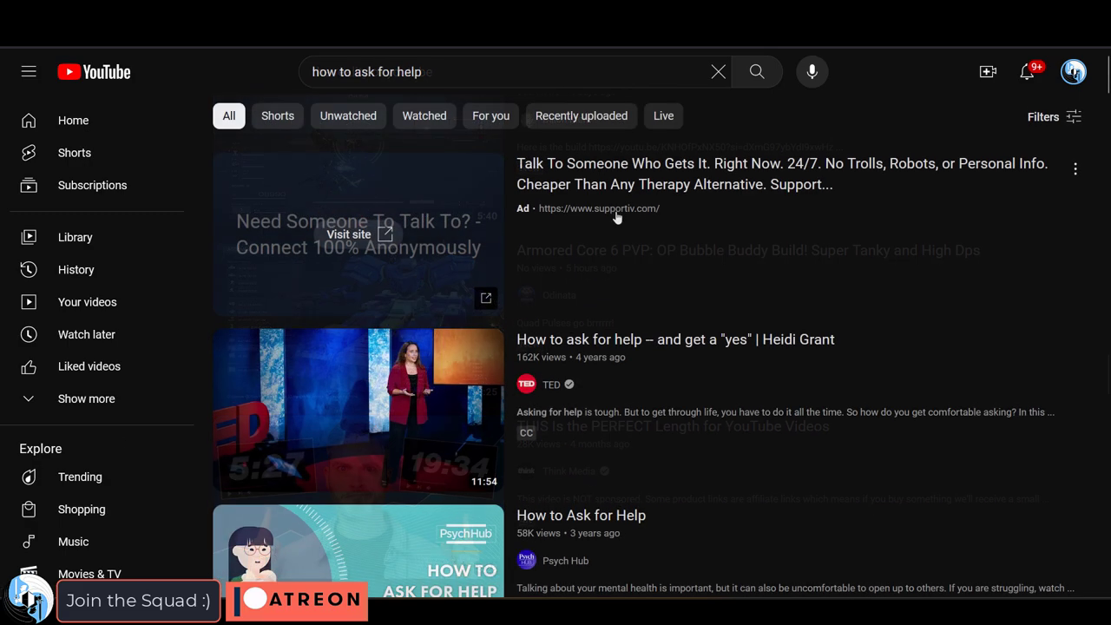
Scroll down through the video results for 'how to ask for help'
scroll(down, 3)
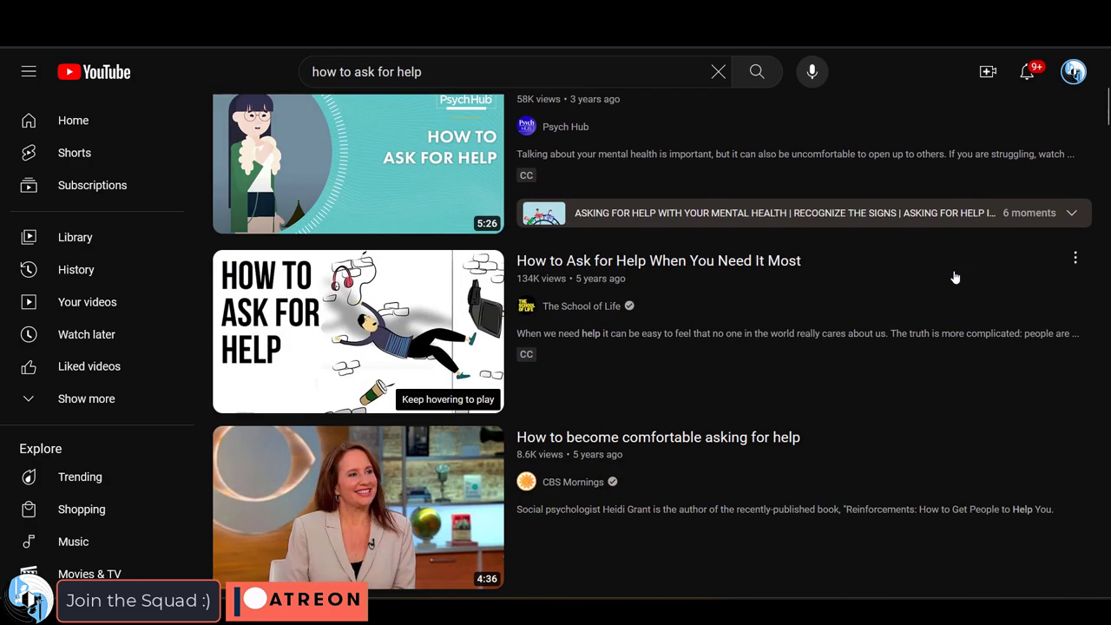
scroll(down, 3)
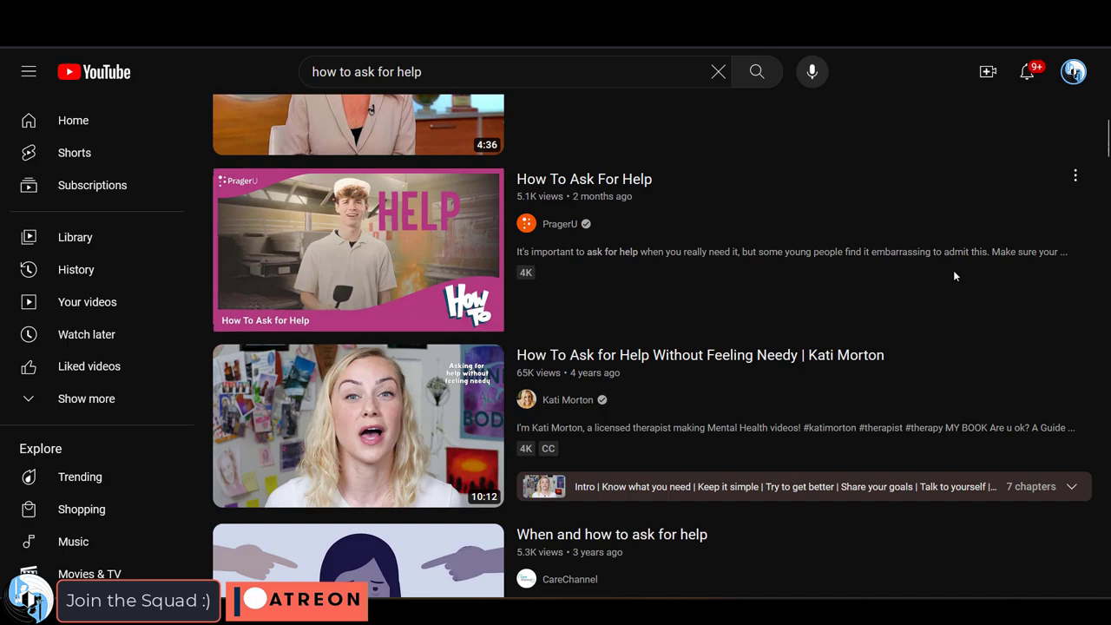
scroll(down, 3)
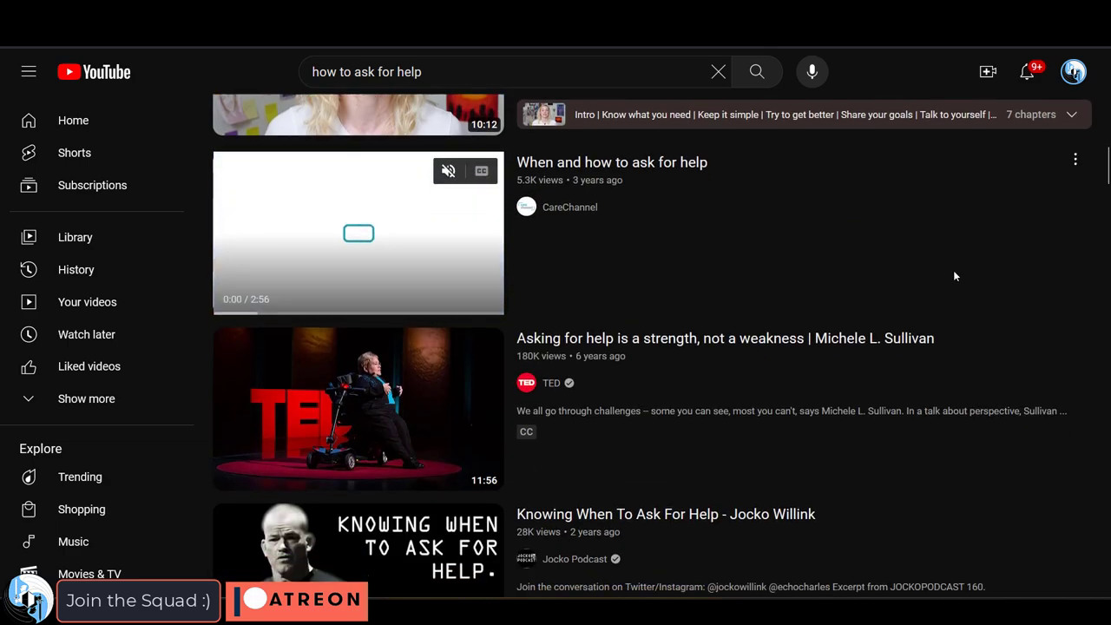
scroll(down, 3)
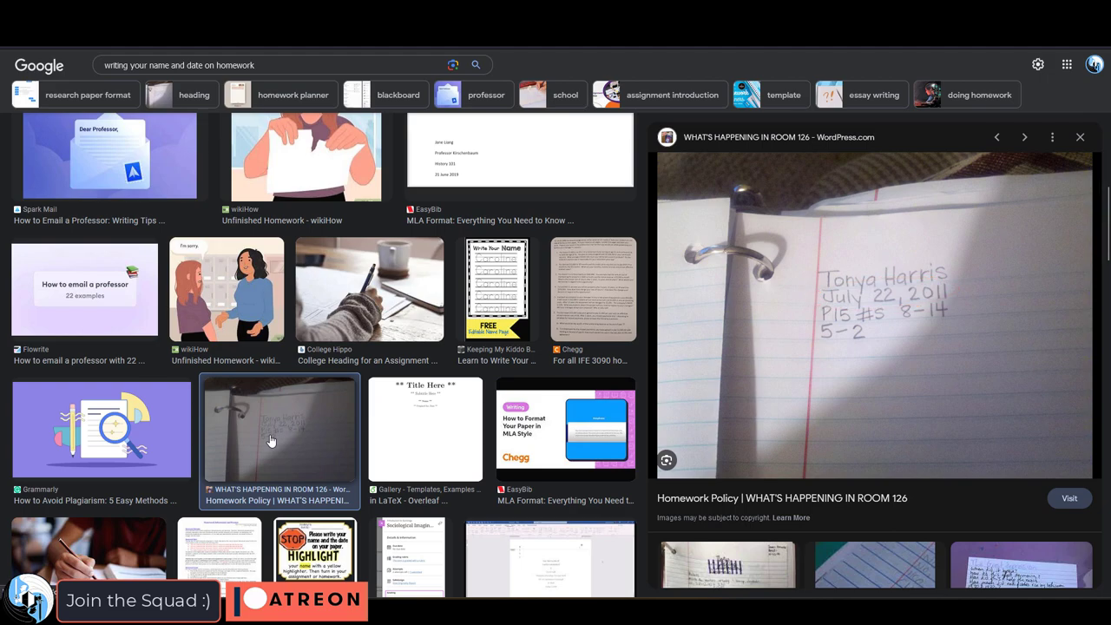
Open the preview of the anchor chart on heading homework paper with name and date
scroll(down, 3)
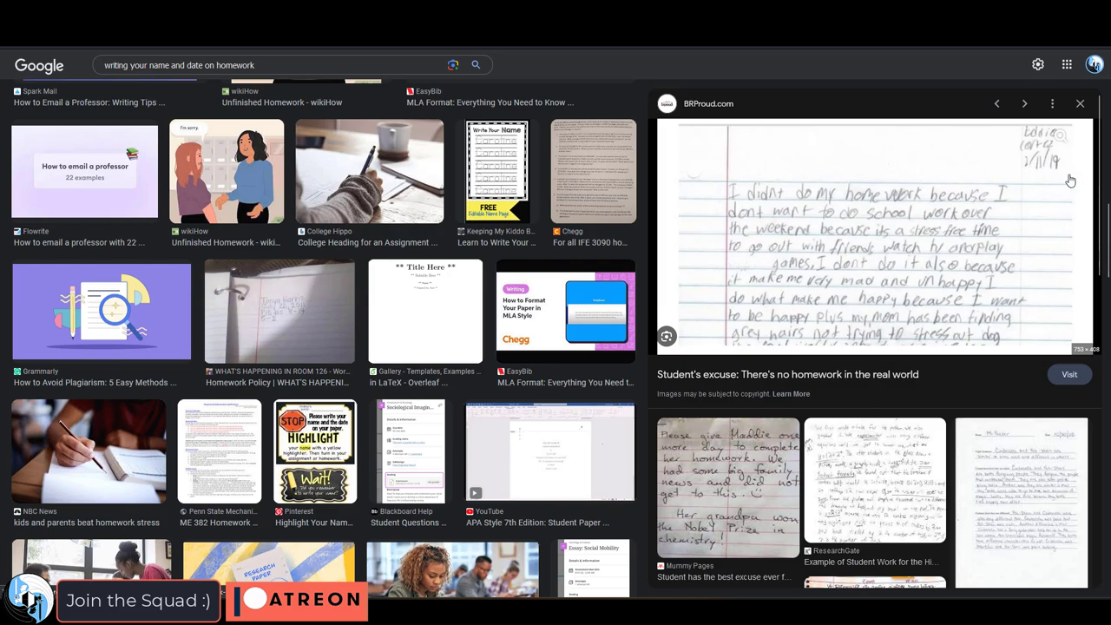
scroll(down, 3)
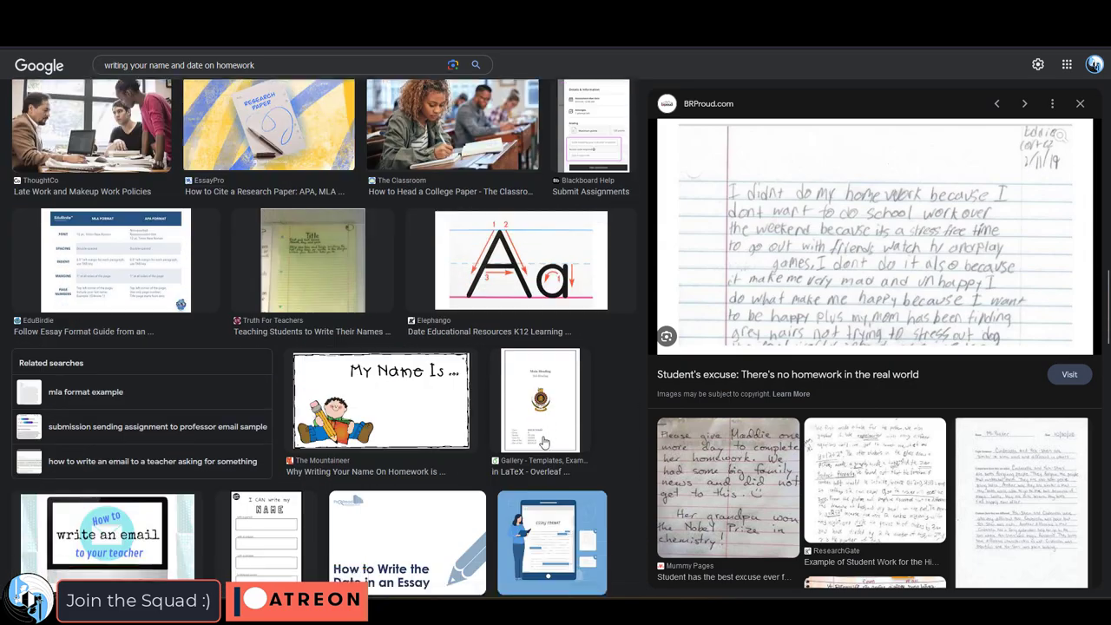
click(313, 260)
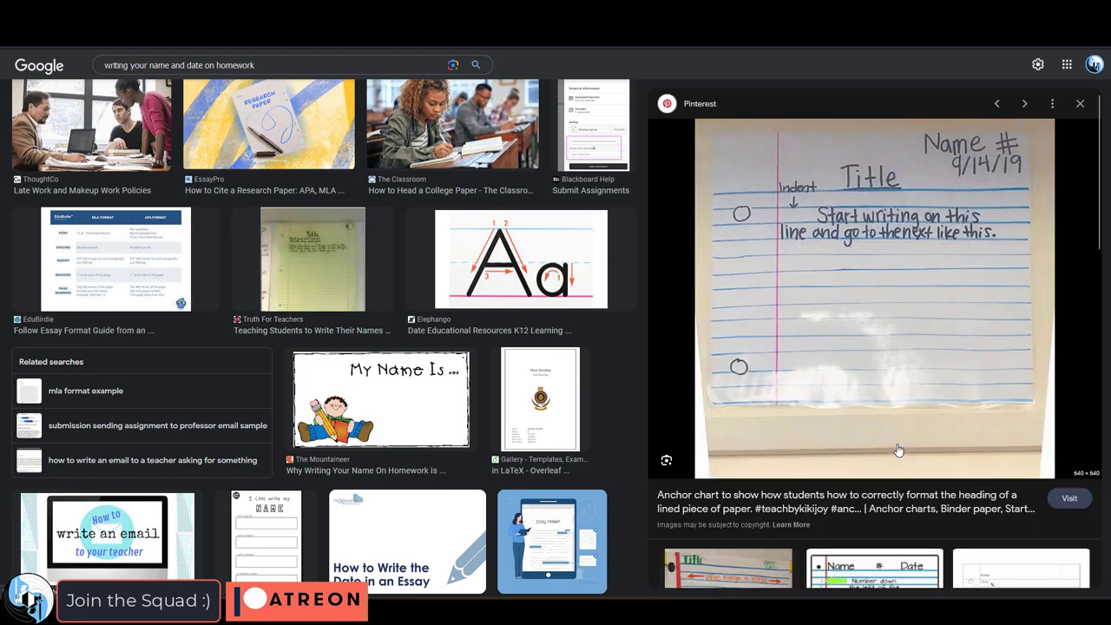
scroll(down, 3)
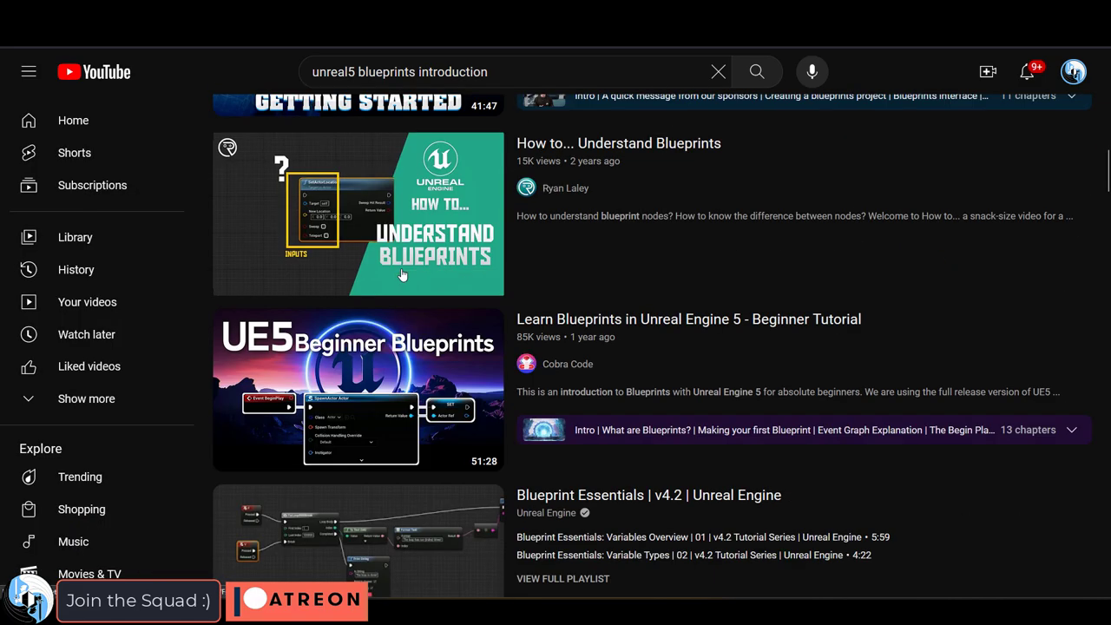
Start 'Learn Blueprints in Unreal Engine 5 - Beginner Tutorial' and give it a thumbs-up Like
click(358, 388)
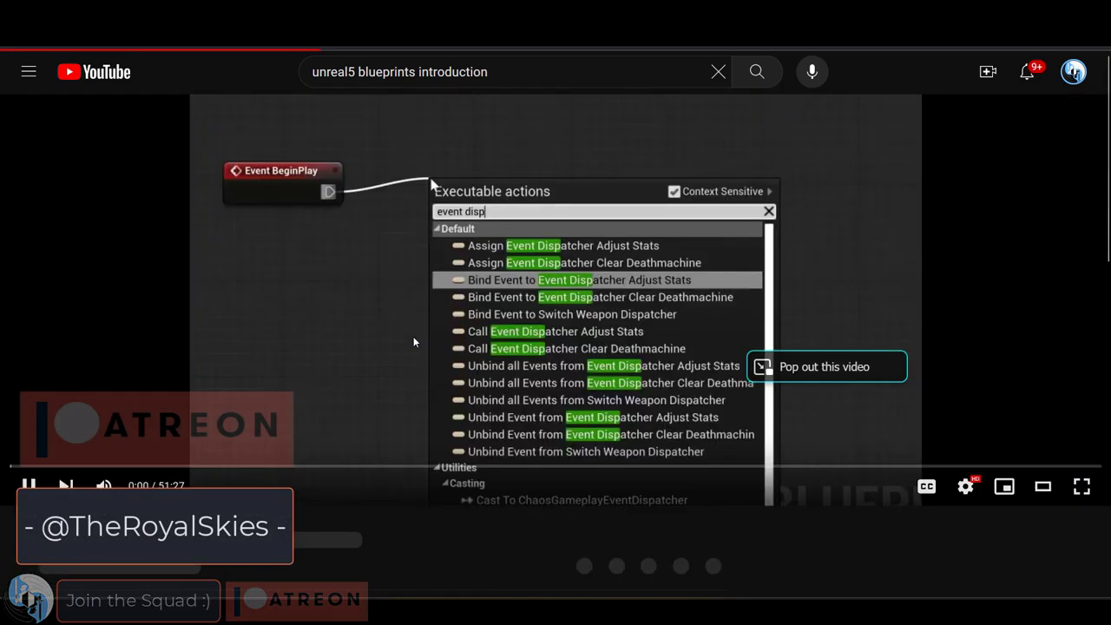
click(600, 297)
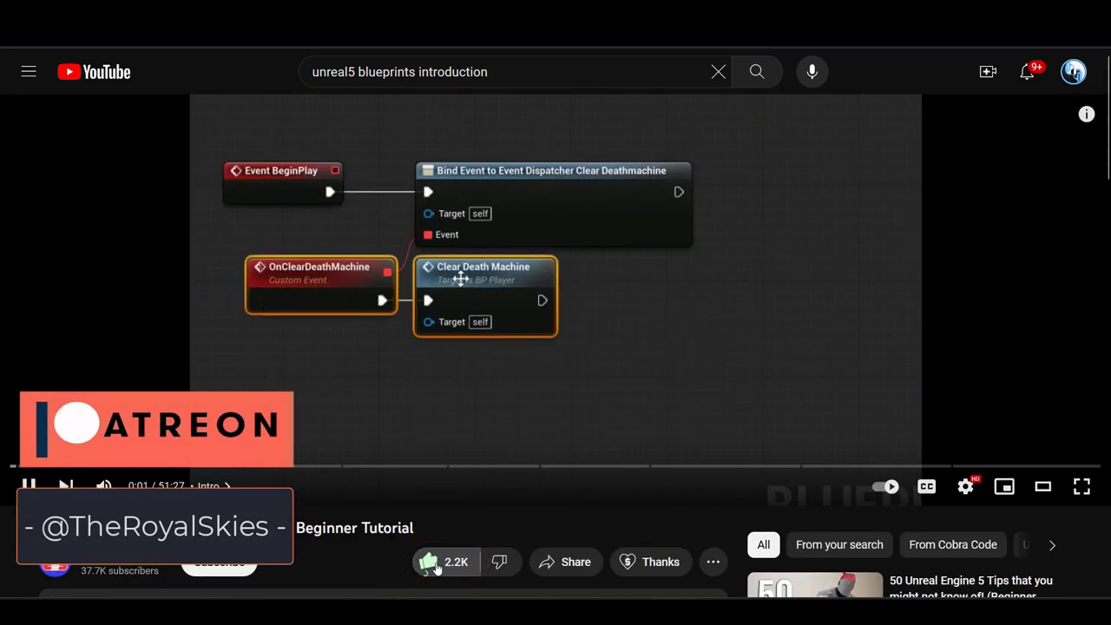